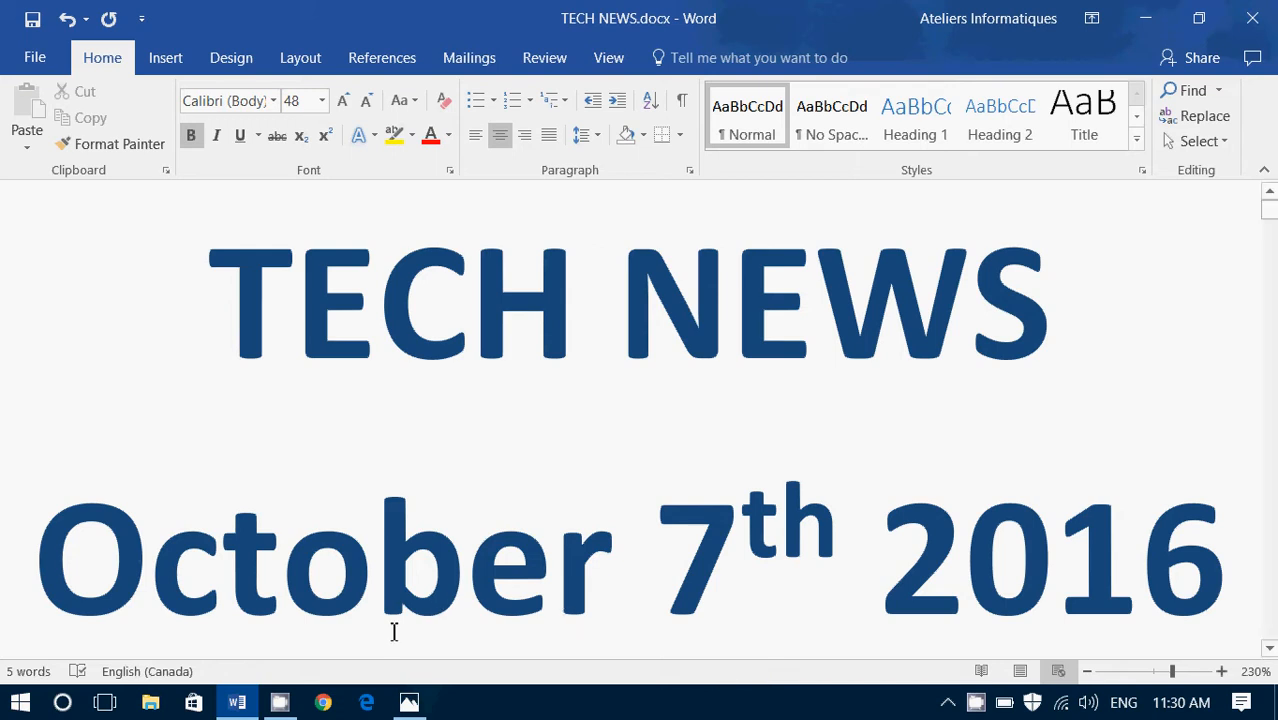
Step: Show 1.jpg, the curved-screen Samsung phone, in Photos instead of the Word page
left_click(408, 702)
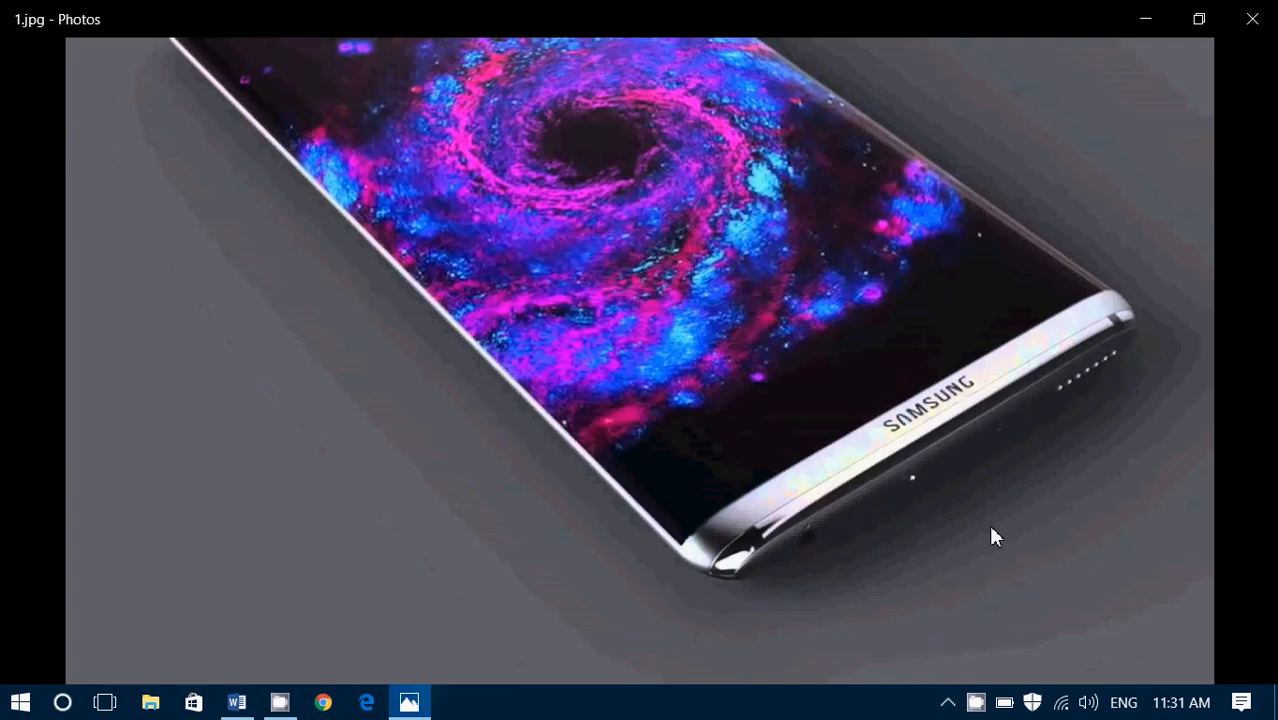
mouse_move(1228, 404)
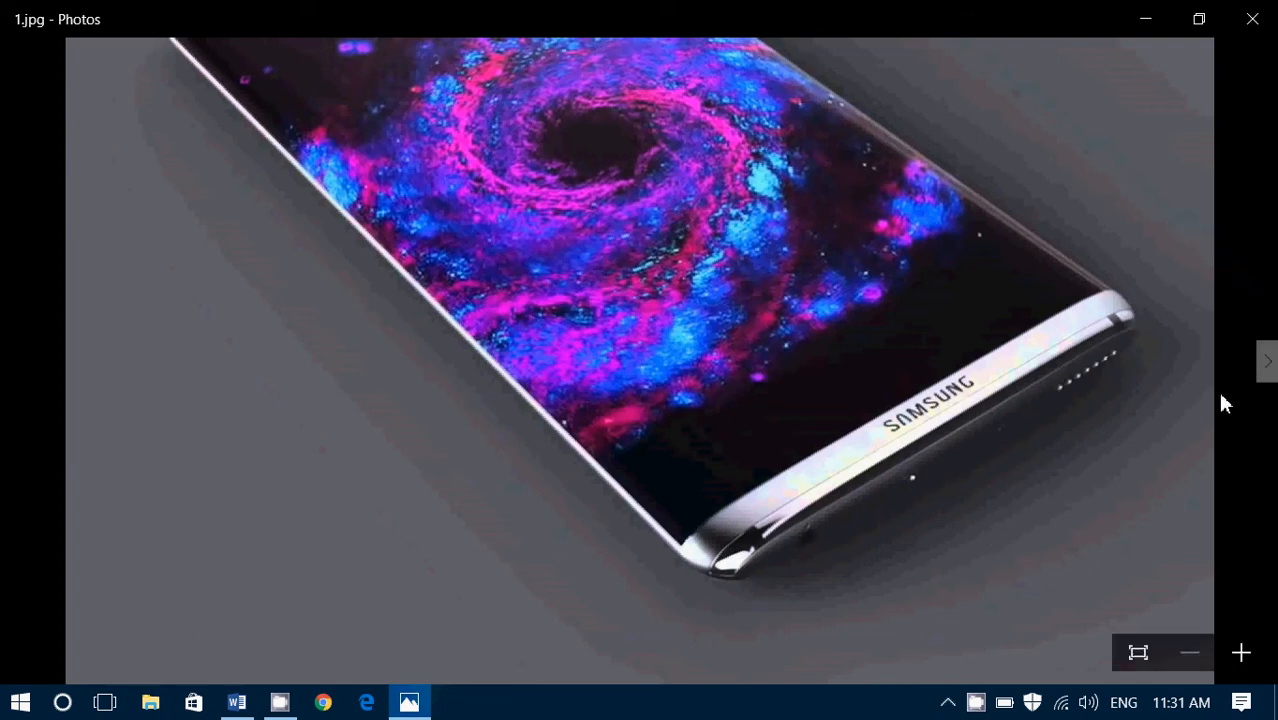
mouse_move(1268, 362)
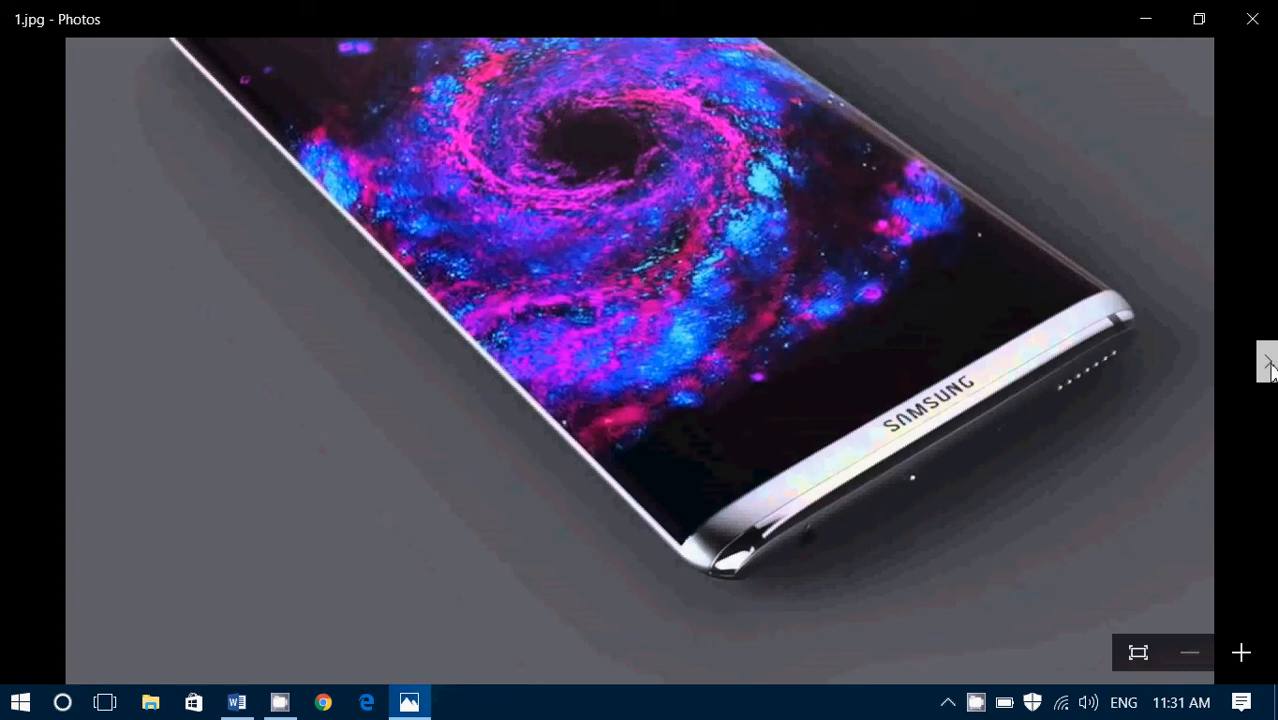
Step: Advance to 2.jpg, the HP desktop with the falling red sales chart
left_click(1268, 360)
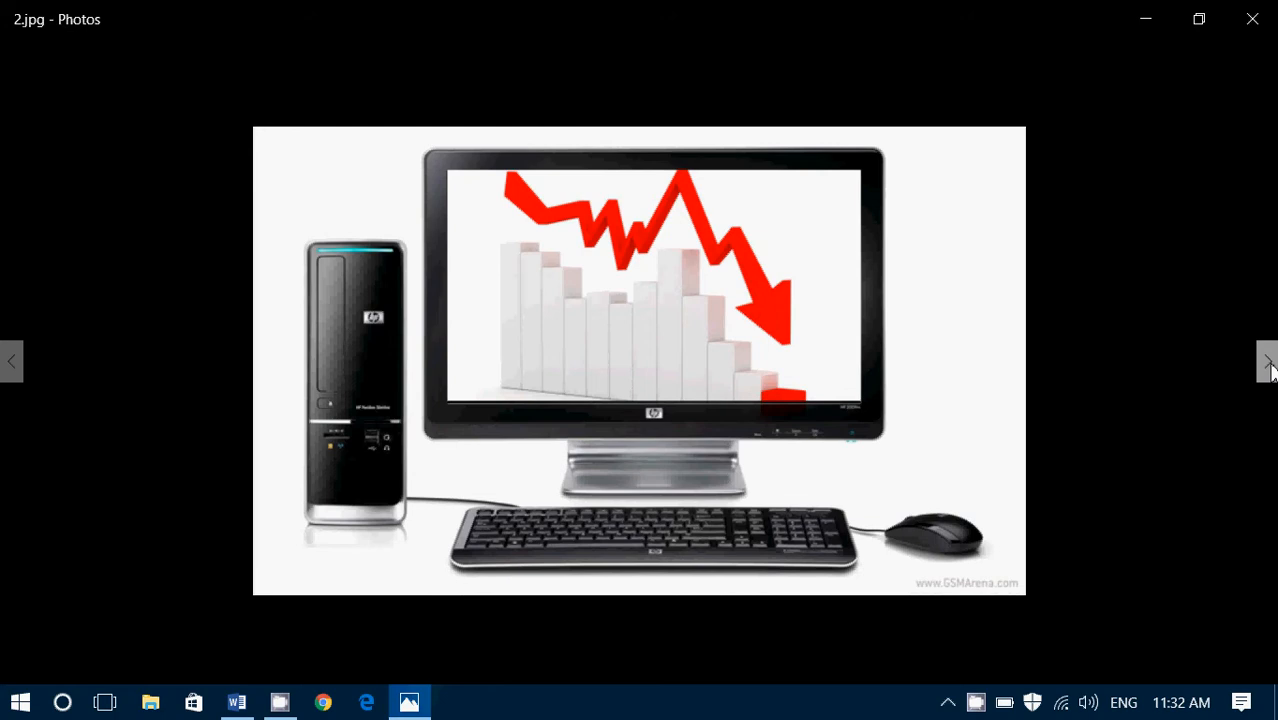
Step: Advance to 3.png, the blue Microsoft Rewards banner
left_click(1268, 360)
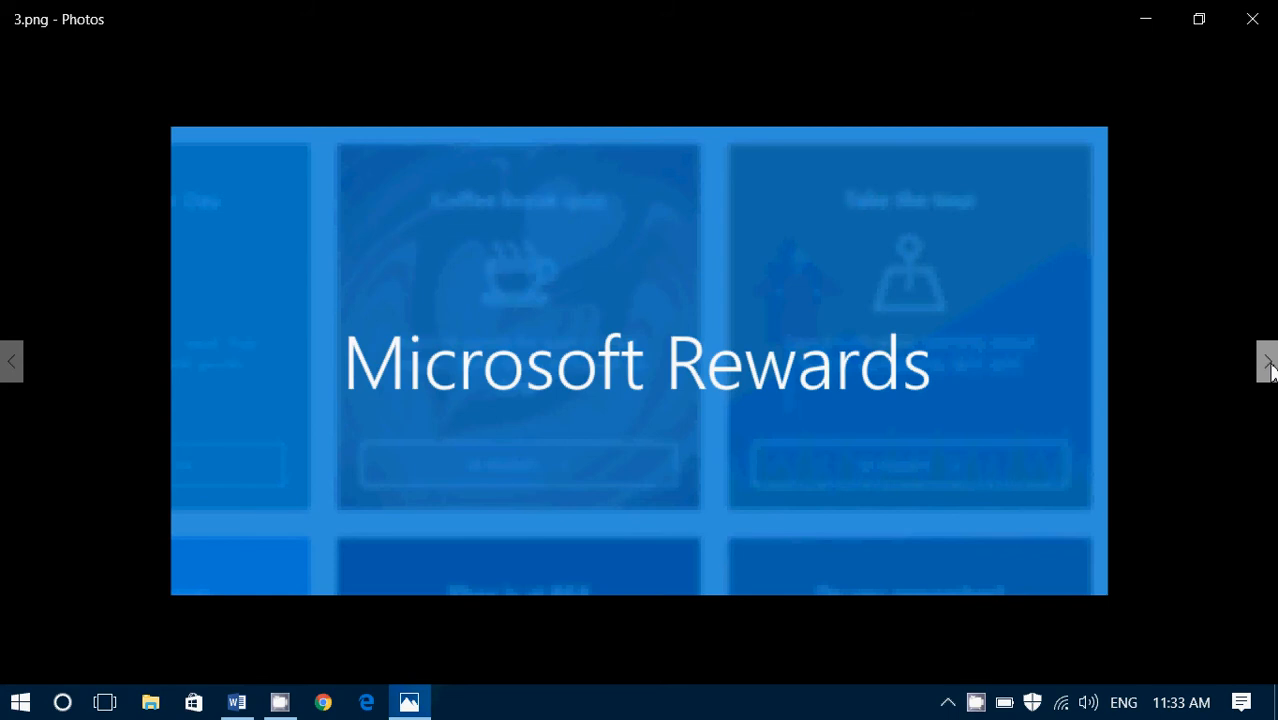
Step: Advance to the fourth image, the 'Welcome to the new Outlook.com' graphic
left_click(1268, 360)
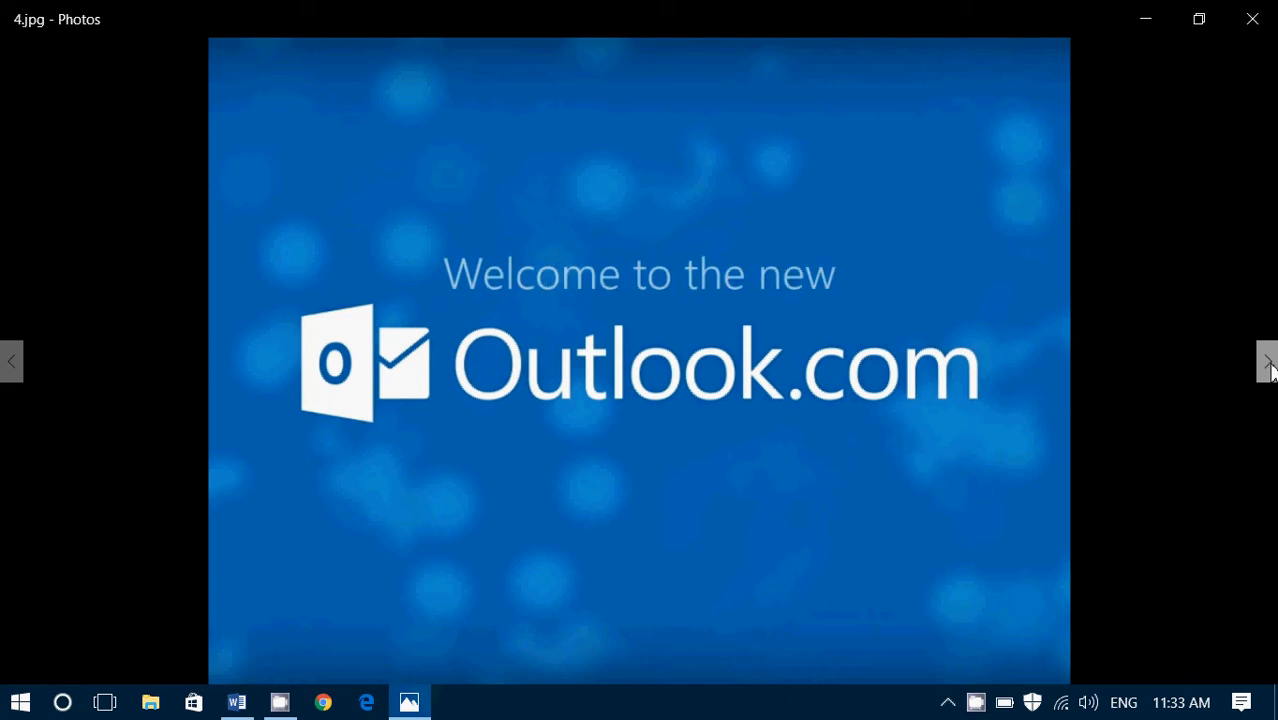
Step: Advance to the fifth image, the word 'security' over a blue fingerprint
left_click(1268, 360)
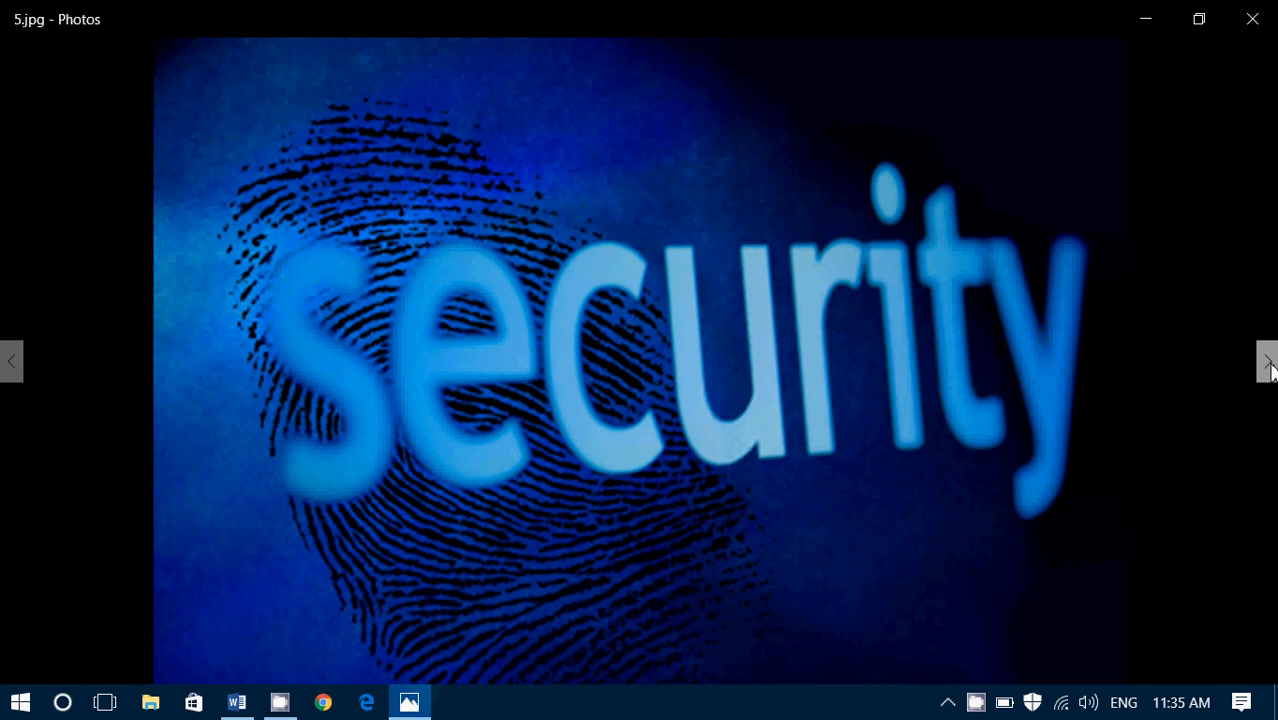
Step: Advance to the sixth image, the Verizon Wireless storefront at dusk
left_click(1268, 360)
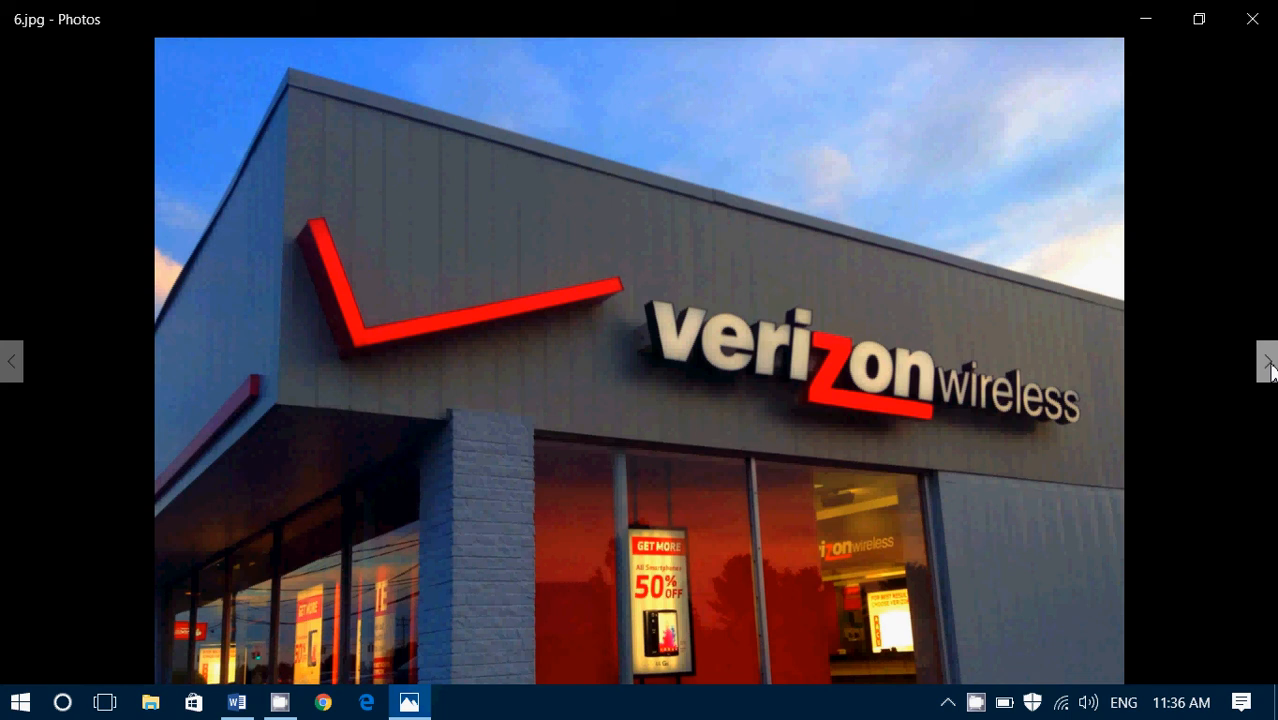
Step: View the seventh image of two Google Pixel phones, then return to the TECH NEWS document in Word
left_click(1268, 360)
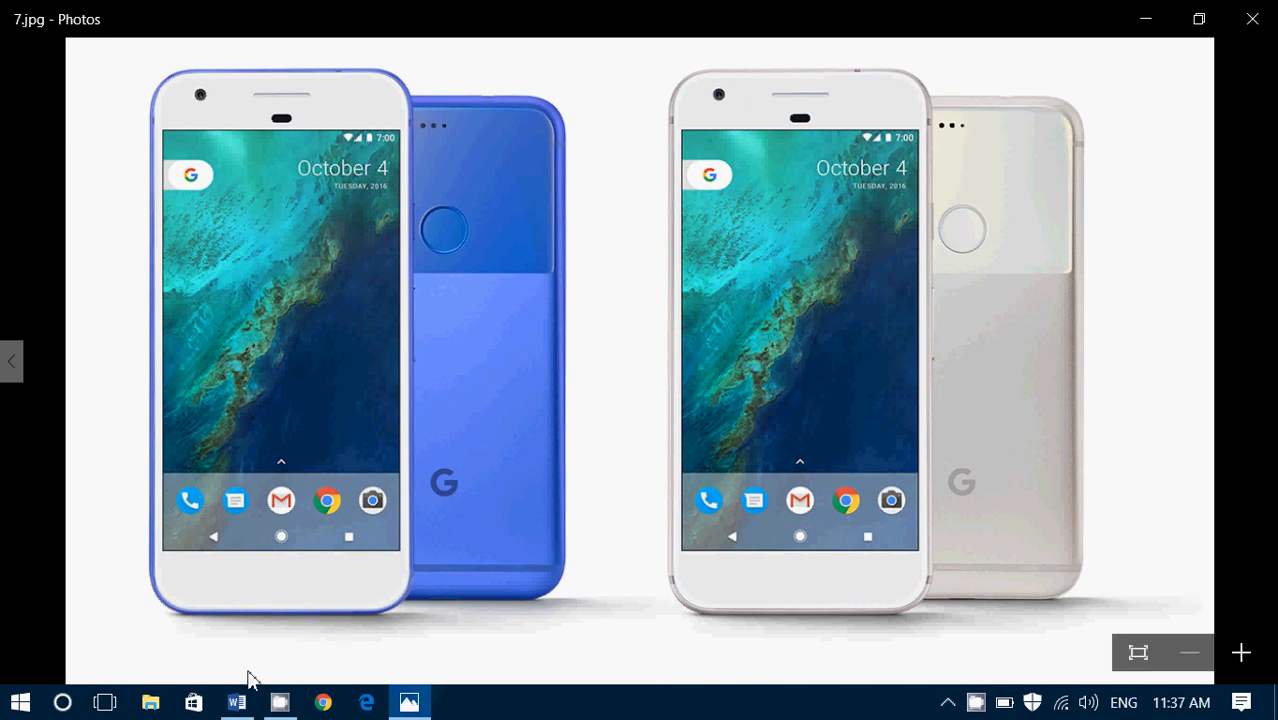
left_click(238, 700)
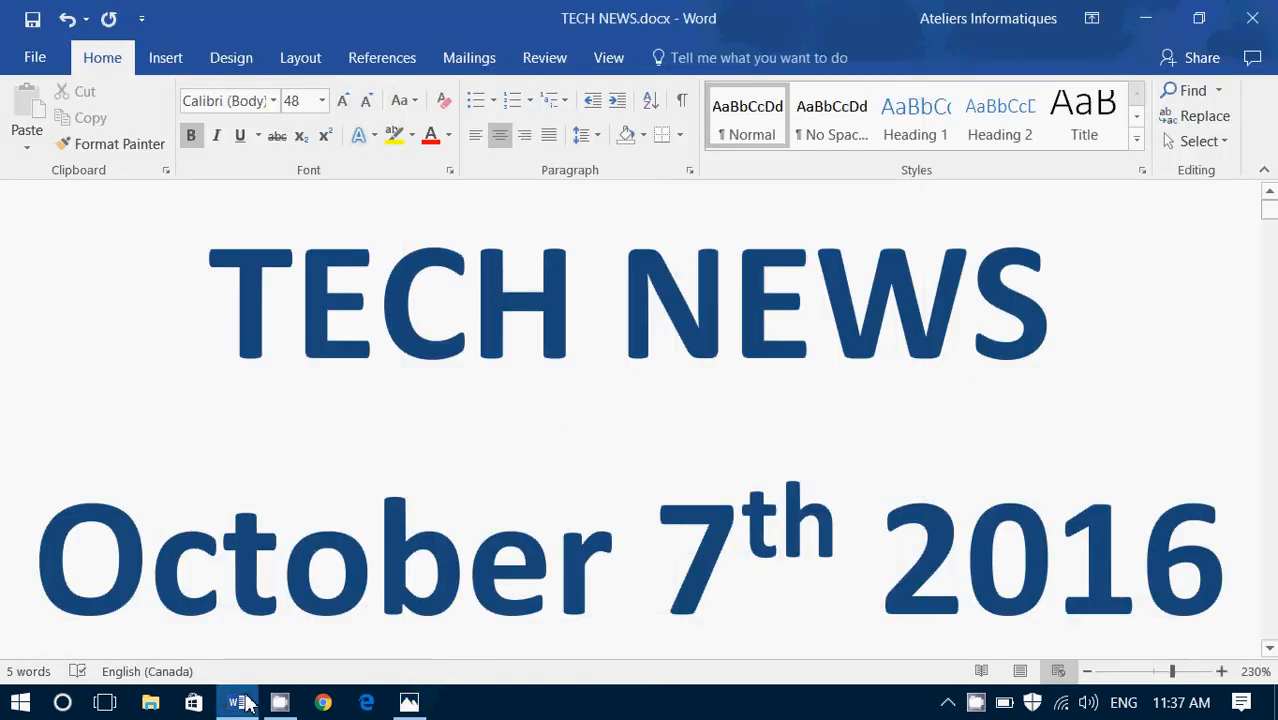